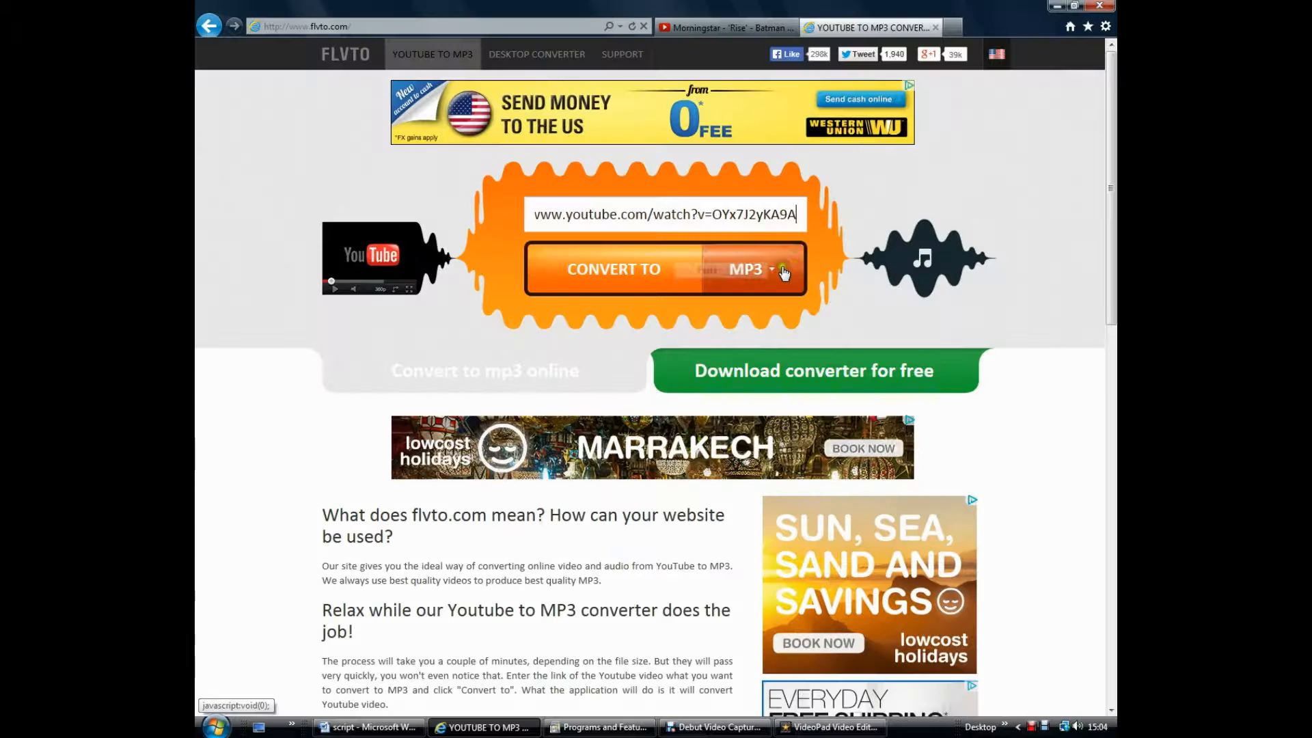
Step: Keep MP3 as the output format and start converting the YouTube video
{"action": "left_click", "coordinate": [773, 269]}
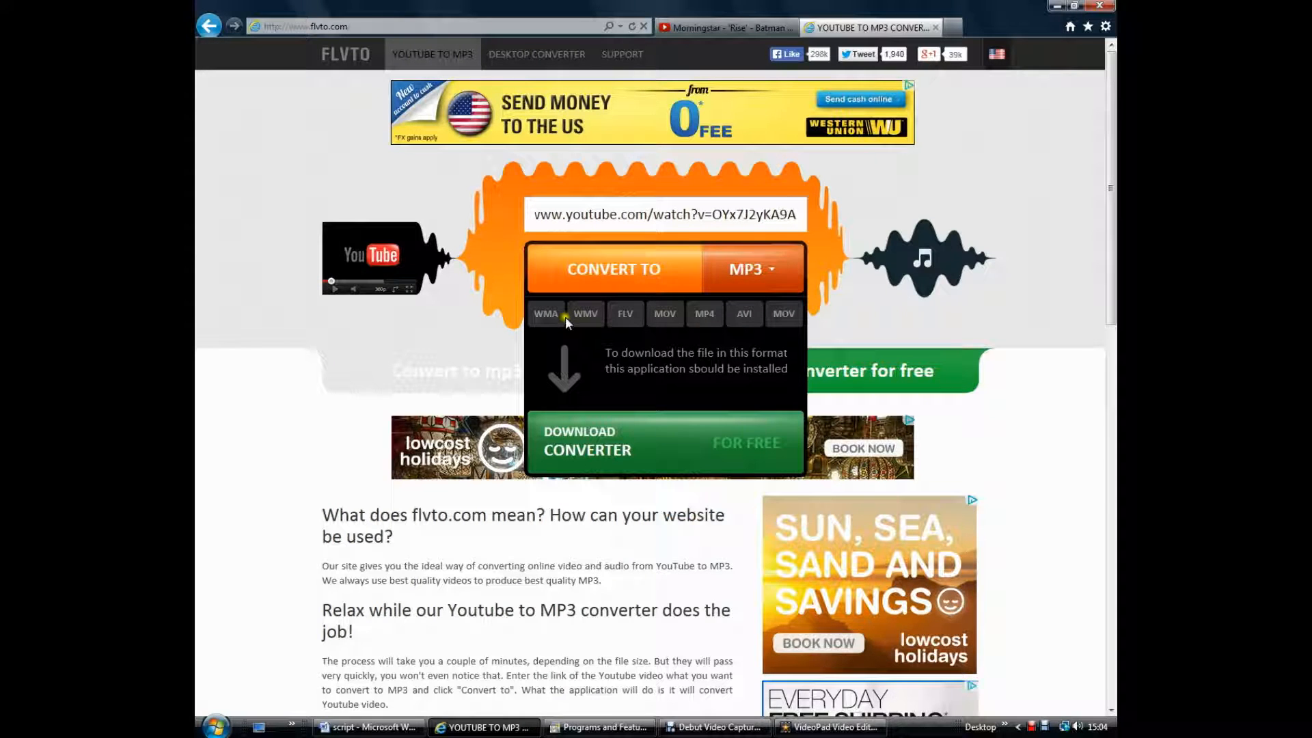
{"action": "left_click", "coordinate": [767, 268]}
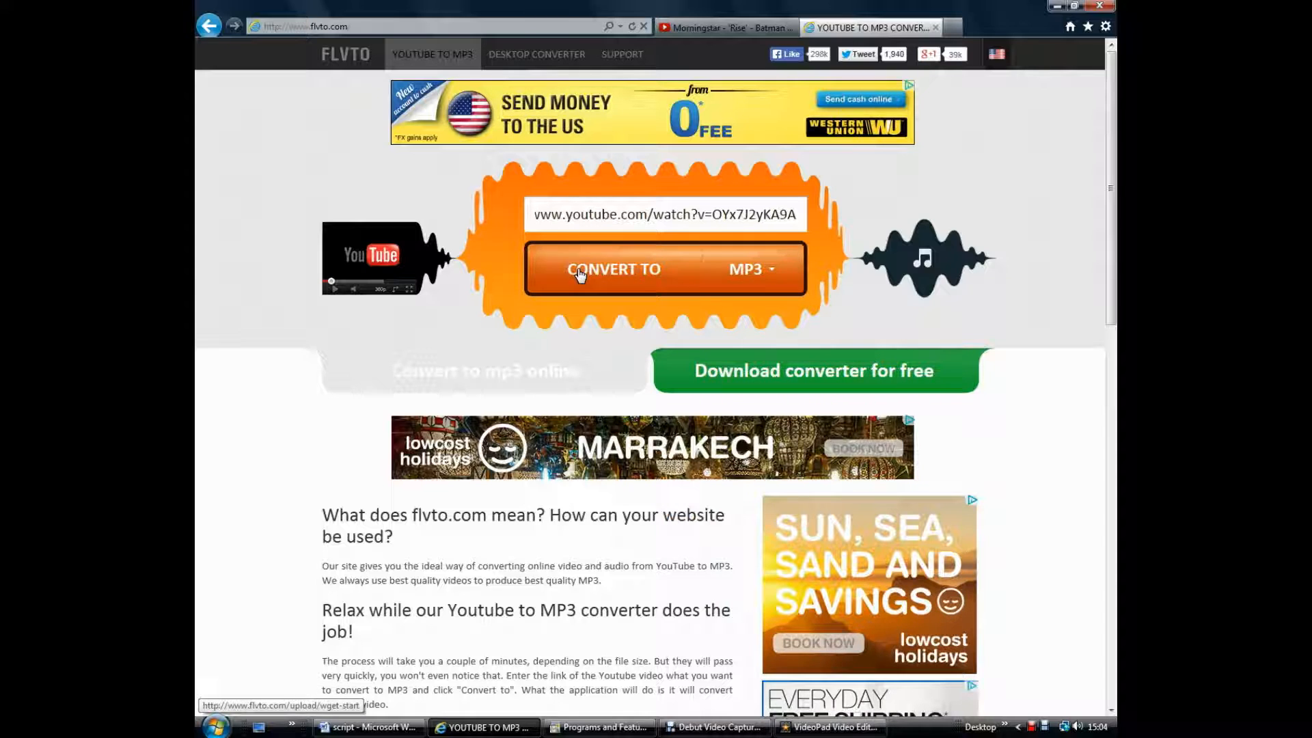
{"action": "left_click", "coordinate": [582, 271]}
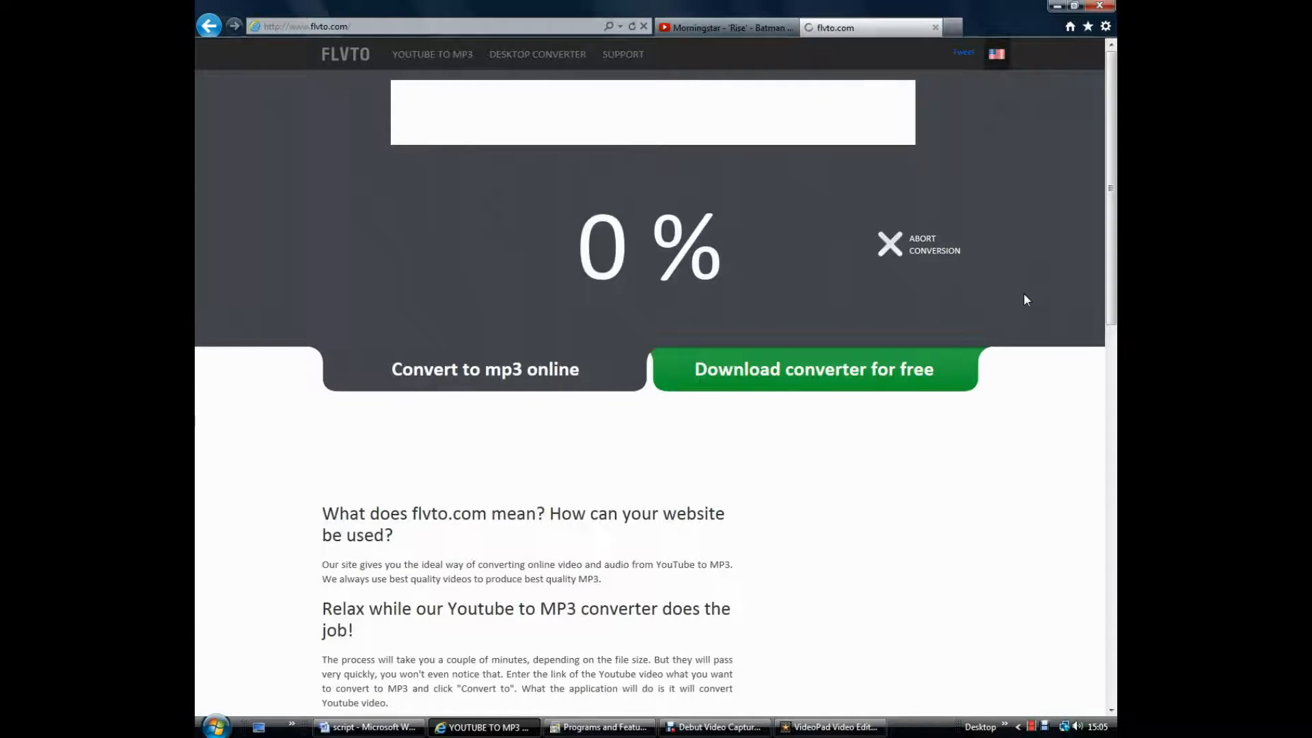